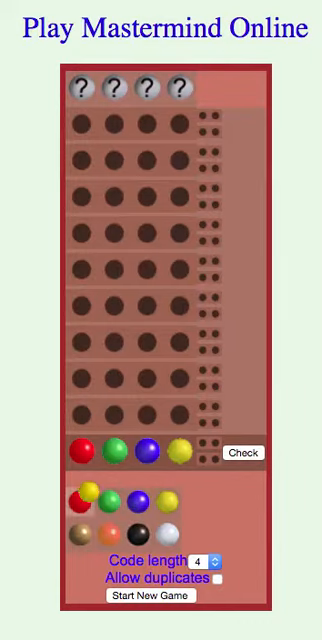
Step: Place a coloured peg to begin the first four-peg guess row
left_click(172, 532)
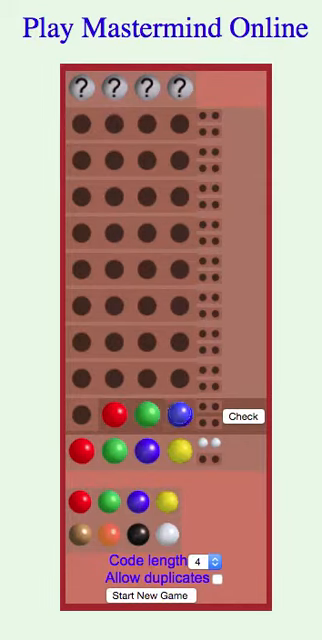
Step: Place a peg in the next guess row after the earlier guesses were scored
left_click(108, 512)
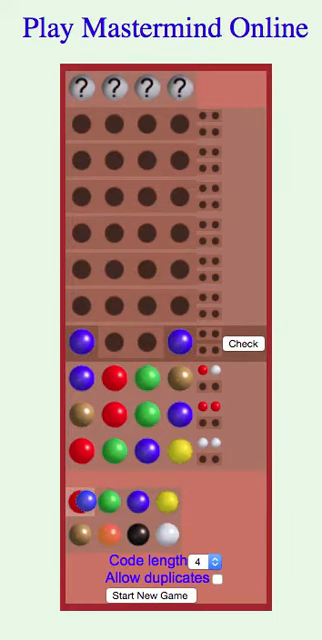
Step: Place a peg in a later guess row as red feedback pegs start appearing
left_click(150, 344)
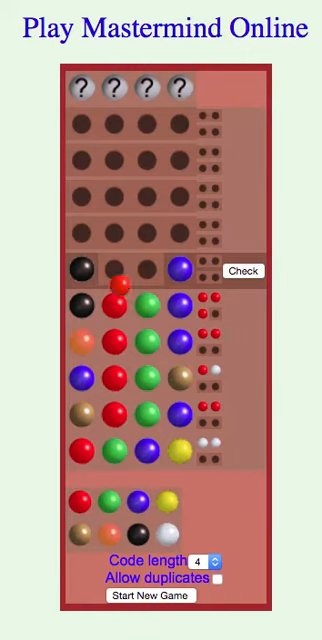
Step: Complete the guess black, white, green, purple, check it, and dismiss the 'You win' alert
left_click(144, 270)
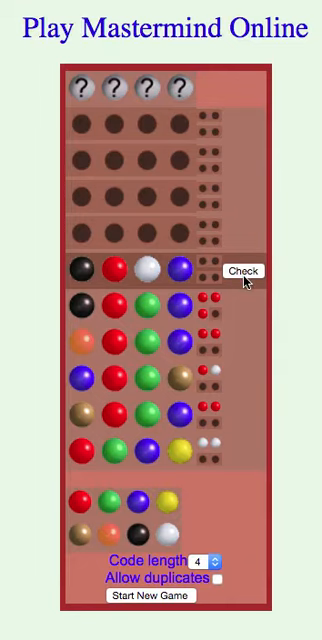
left_click(248, 272)
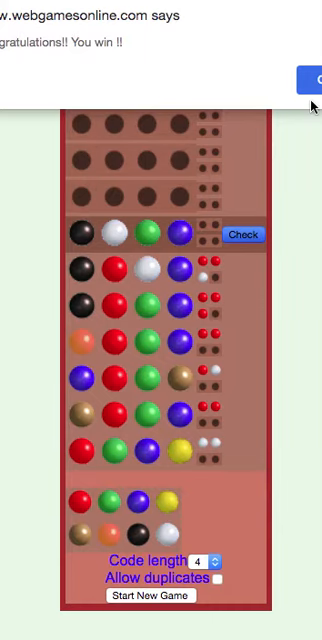
left_click(312, 80)
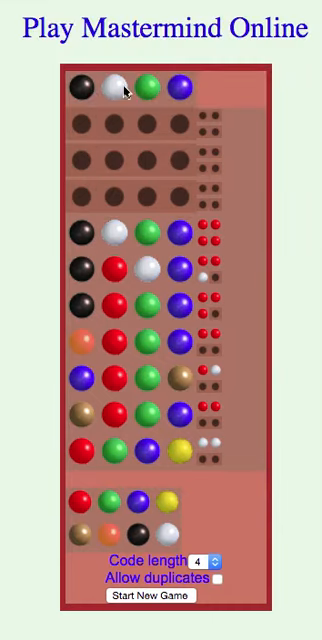